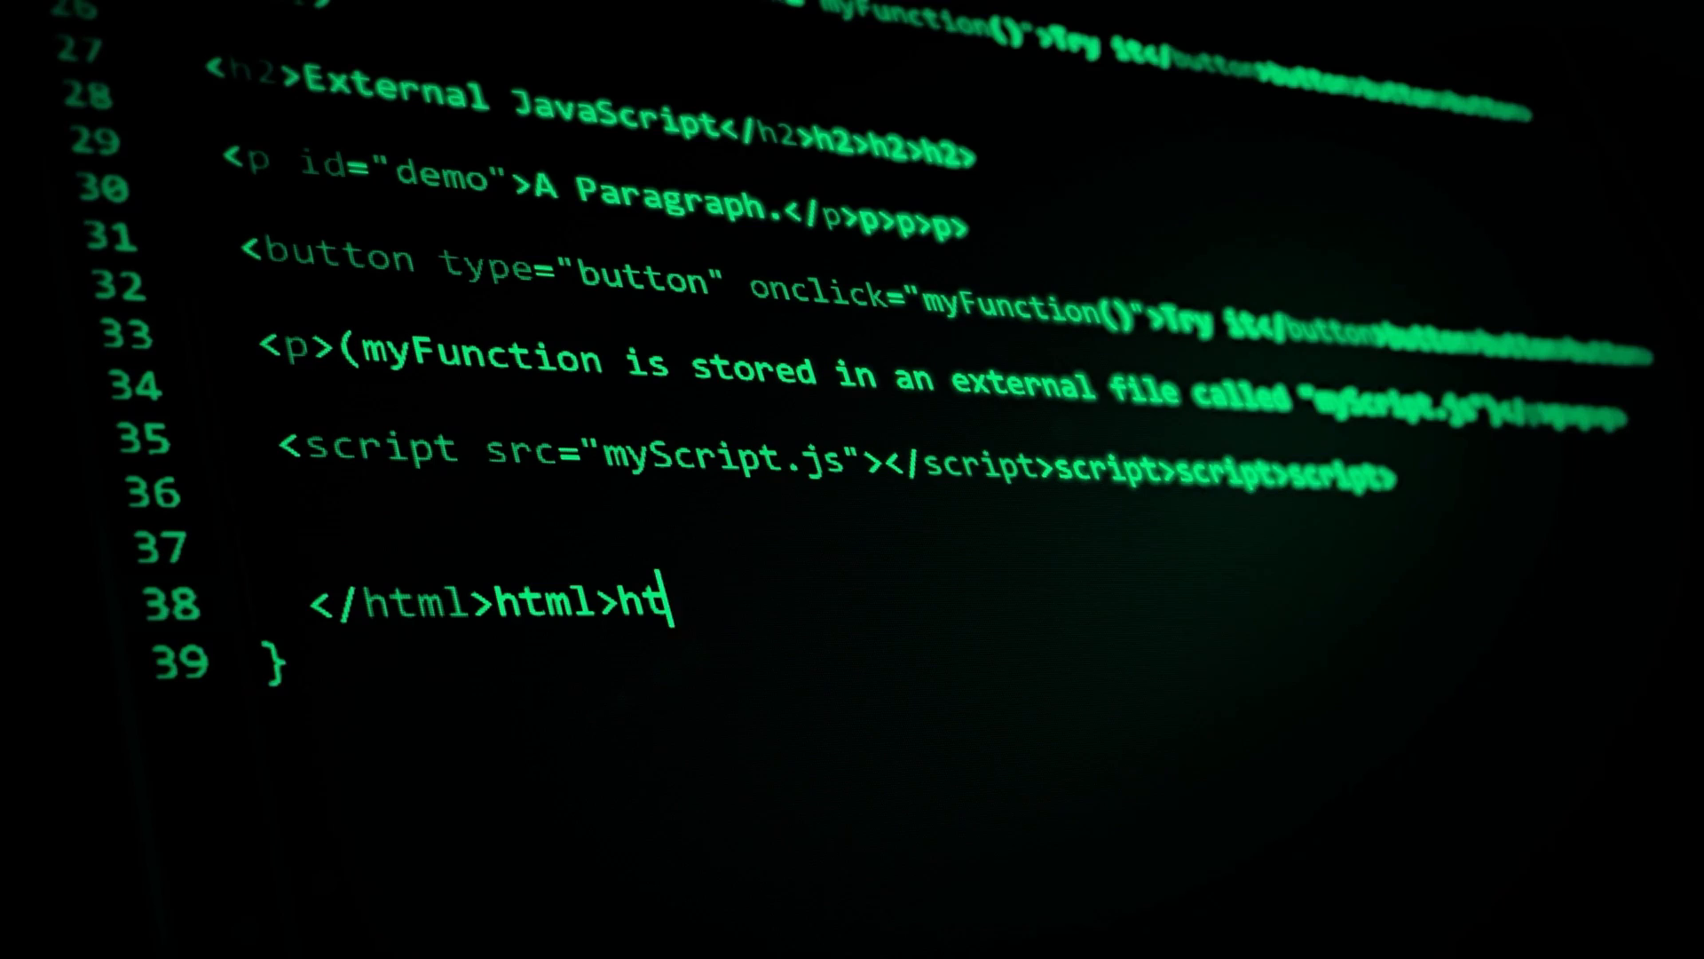
{"action": "scroll", "scroll_direction": "down", "scroll_amount": 3}
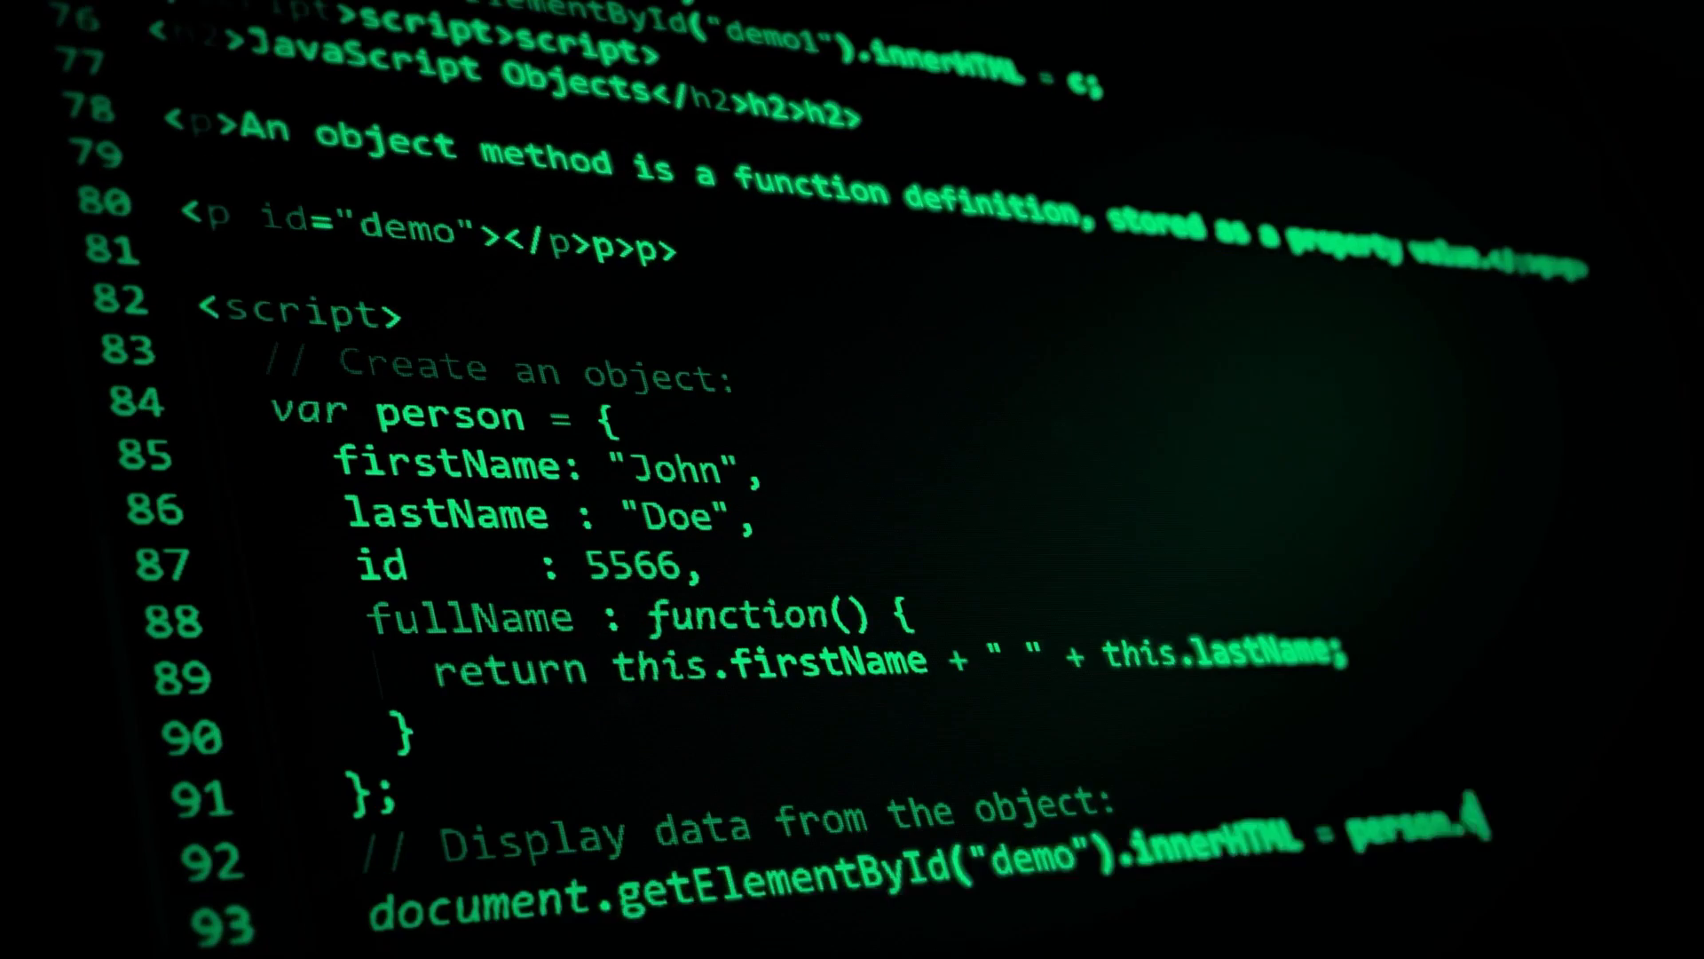
{"action": "scroll", "scroll_direction": "down", "scroll_amount": 3}
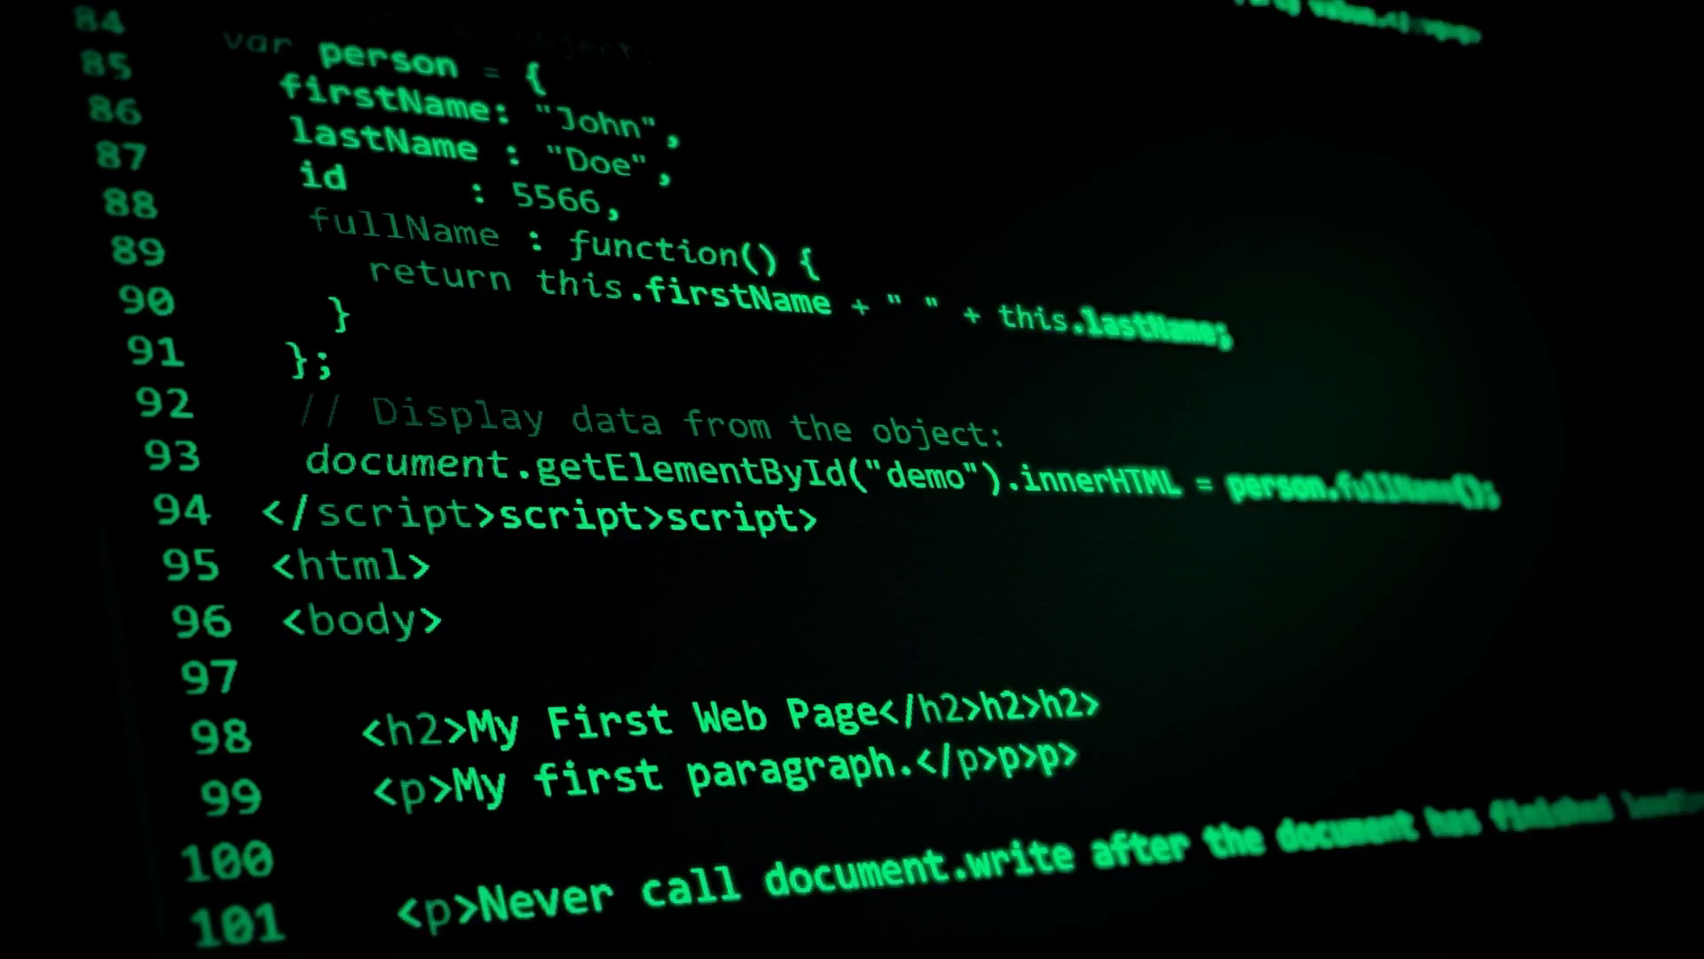